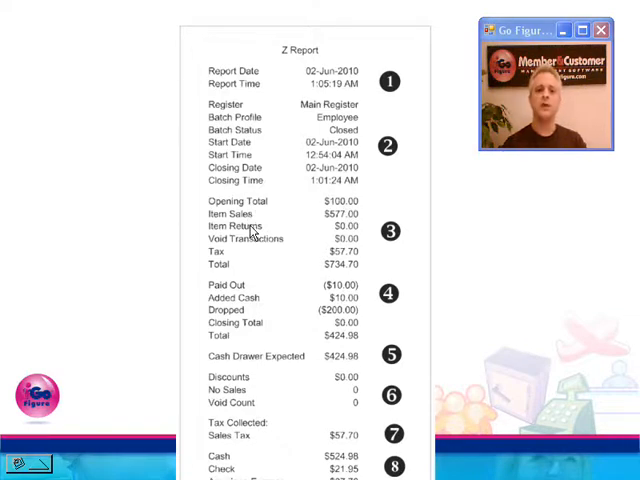
mouse_move(250, 260)
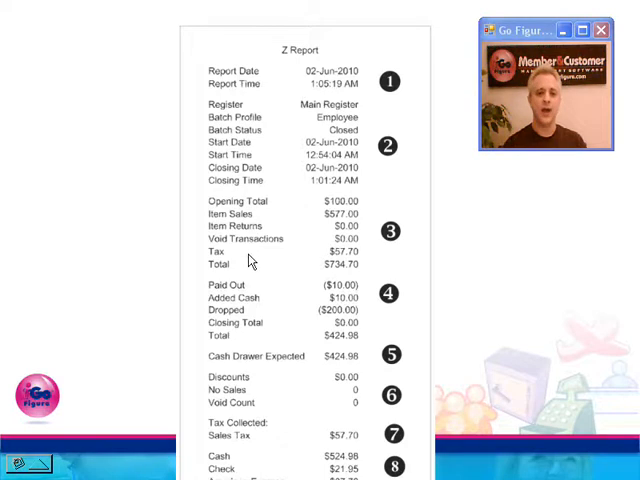
mouse_move(364, 290)
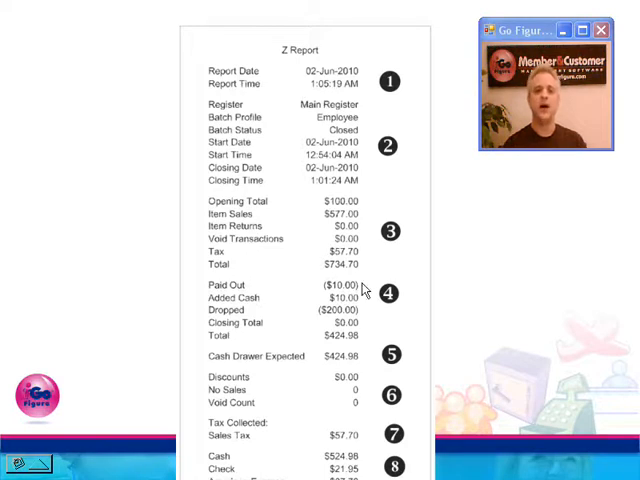
mouse_move(368, 304)
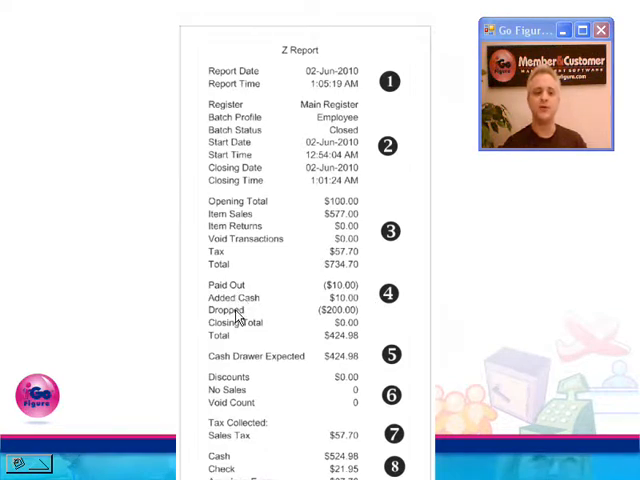
mouse_move(344, 320)
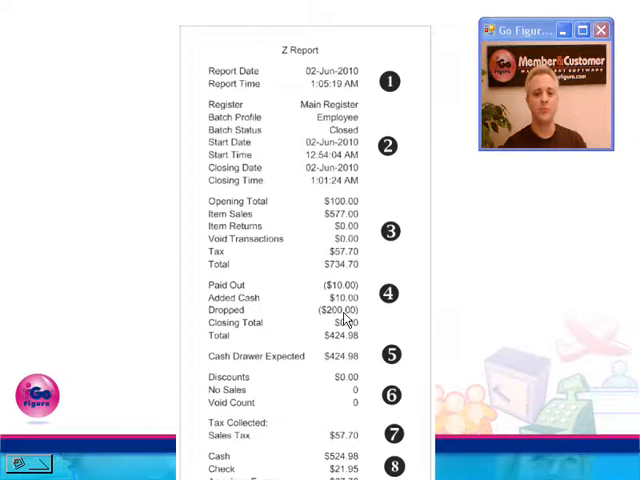
mouse_move(384, 352)
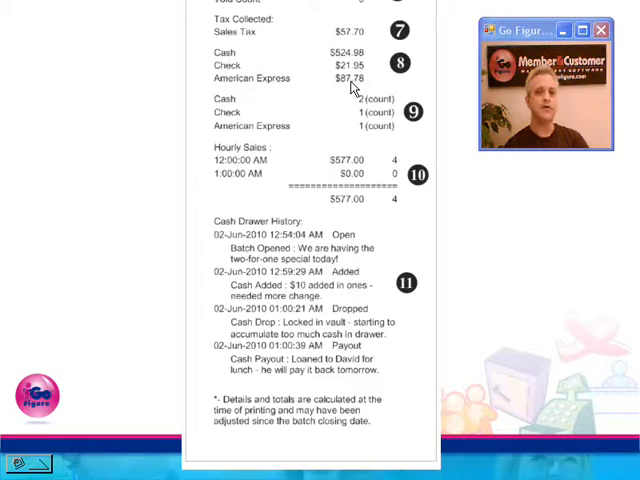
mouse_move(360, 84)
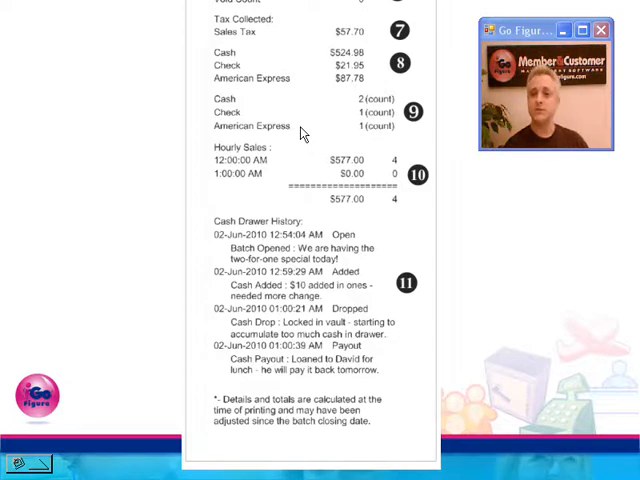
mouse_move(328, 168)
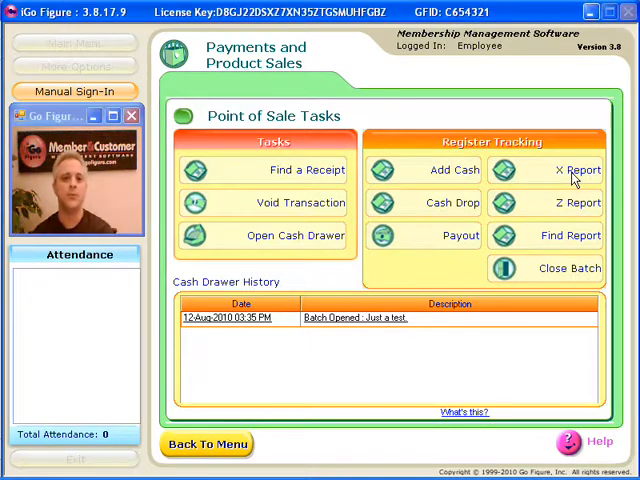
- Bring up the X Report preview for the open batch from Register Tracking
left_click(584, 168)
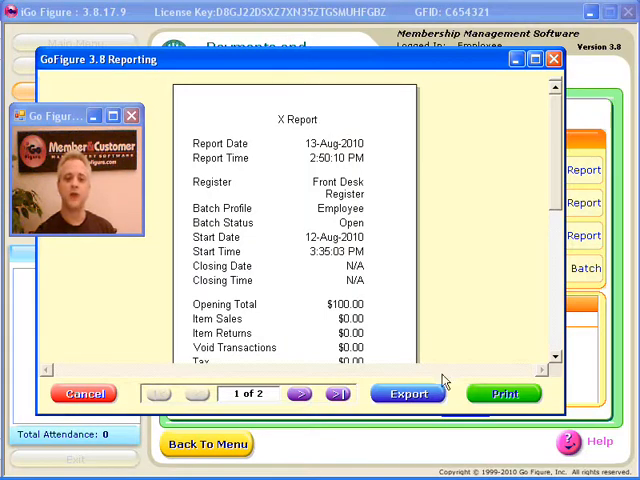
- Send the X report to the printer via the Windows print dialog
left_click(504, 392)
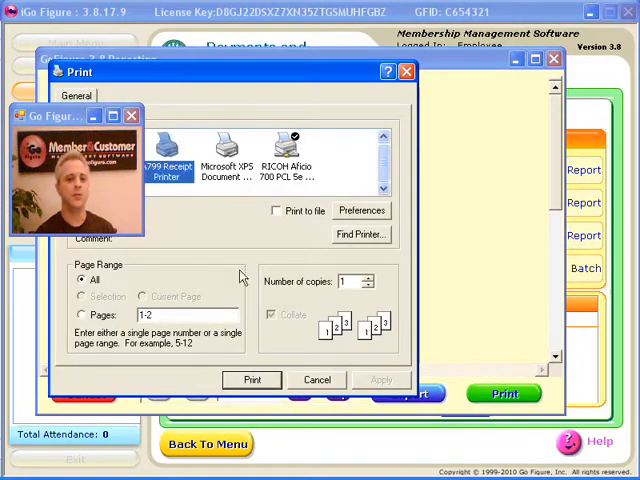
left_click(252, 380)
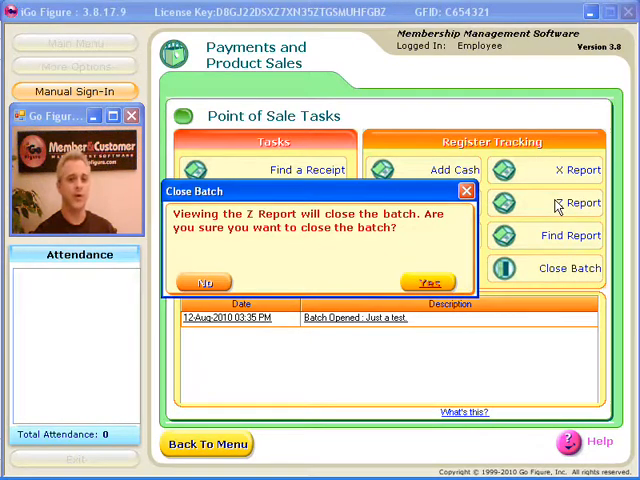
mouse_move(428, 280)
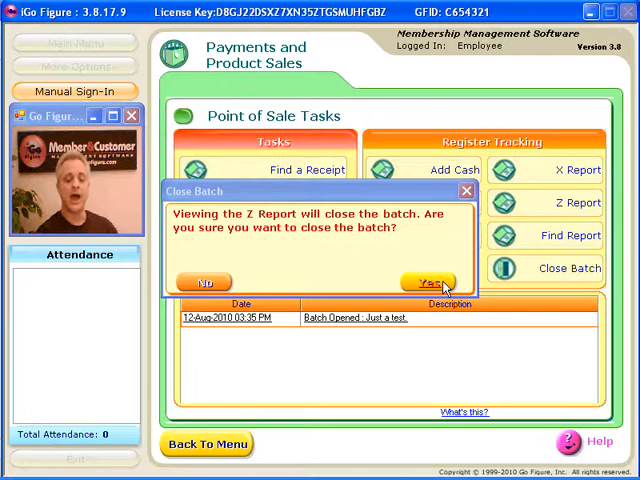
- Answer Yes to close the current batch for the Z Report
left_click(428, 282)
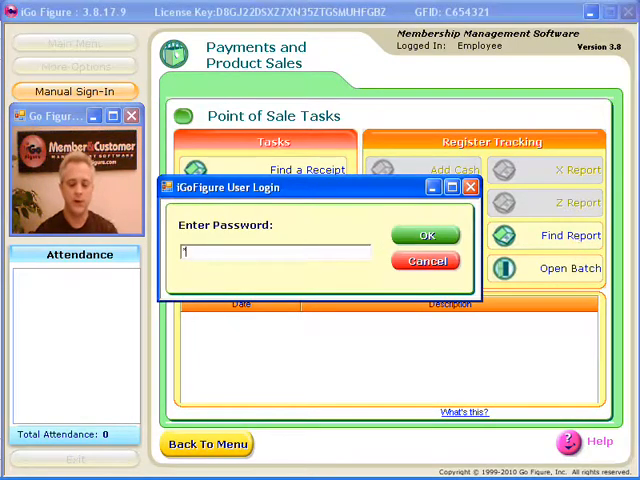
- Submit the login password and search Z reports dated 13-Aug-2010
left_click(426, 234)
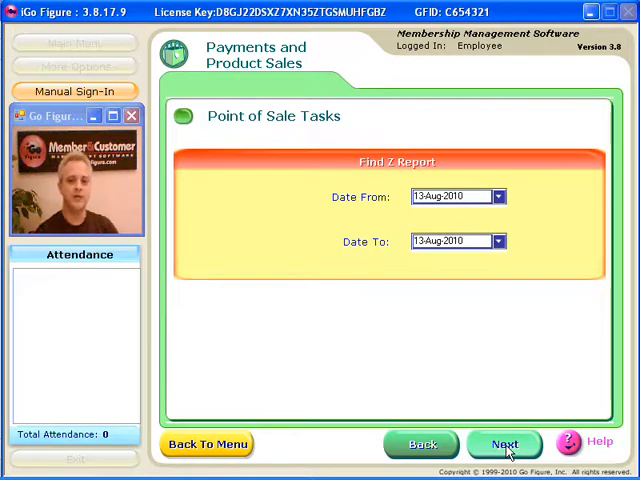
left_click(504, 444)
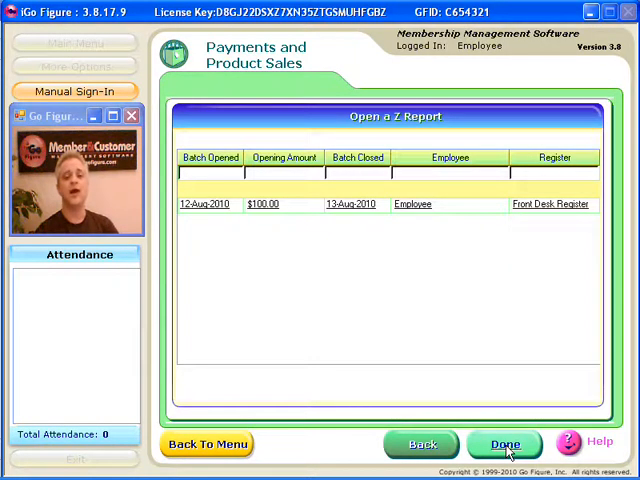